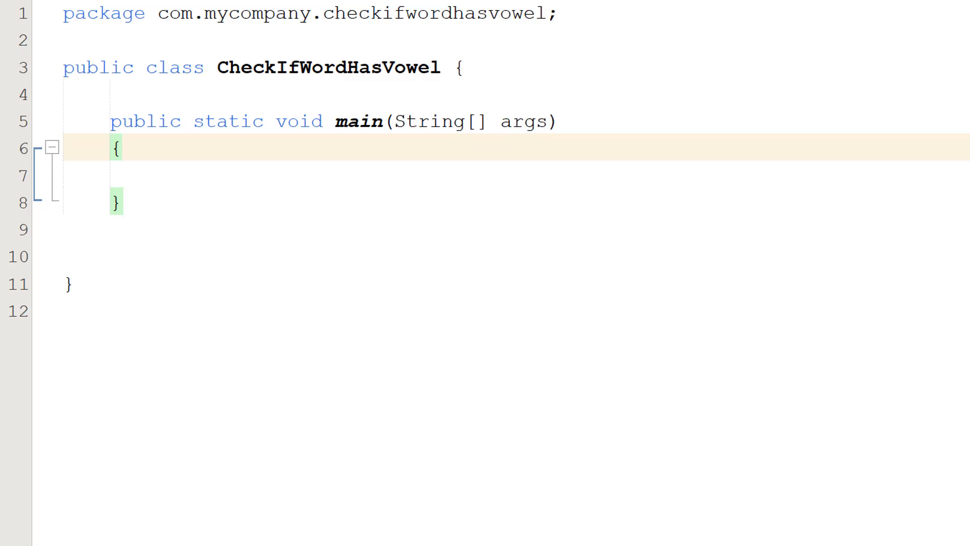
Add the method signature public static boolean doesStringContainsVowels(String input) below main
type("public static boolean doesStringContainsVowels(String input)")
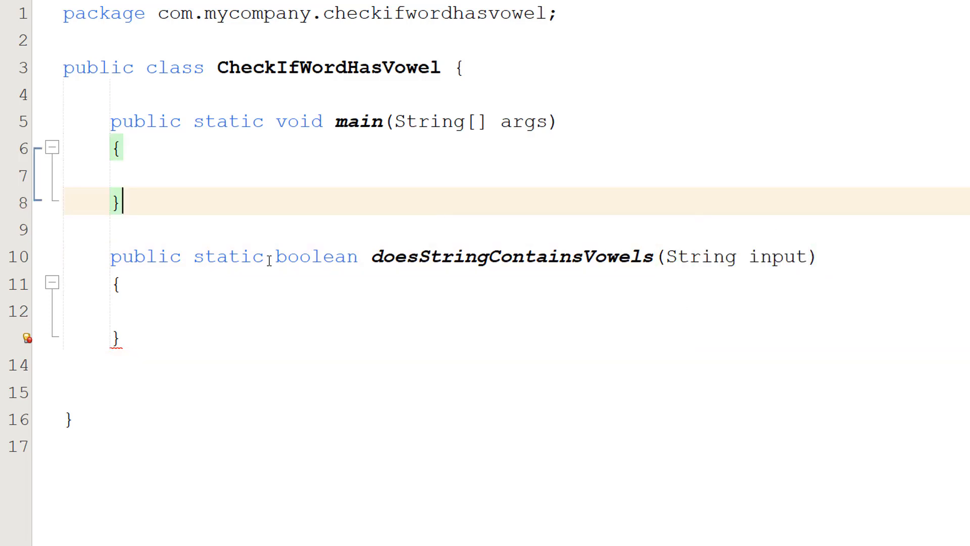
double_click(315, 256)
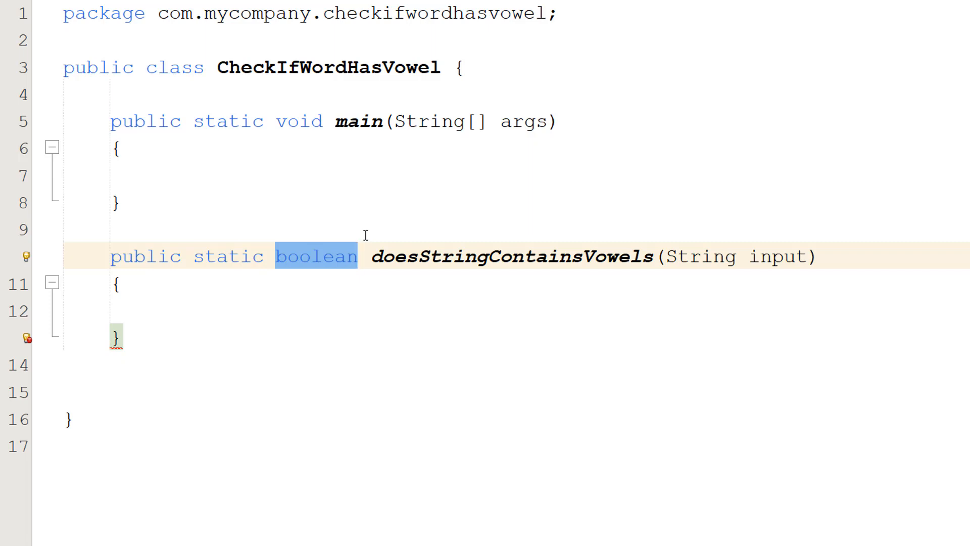
left_click(358, 256)
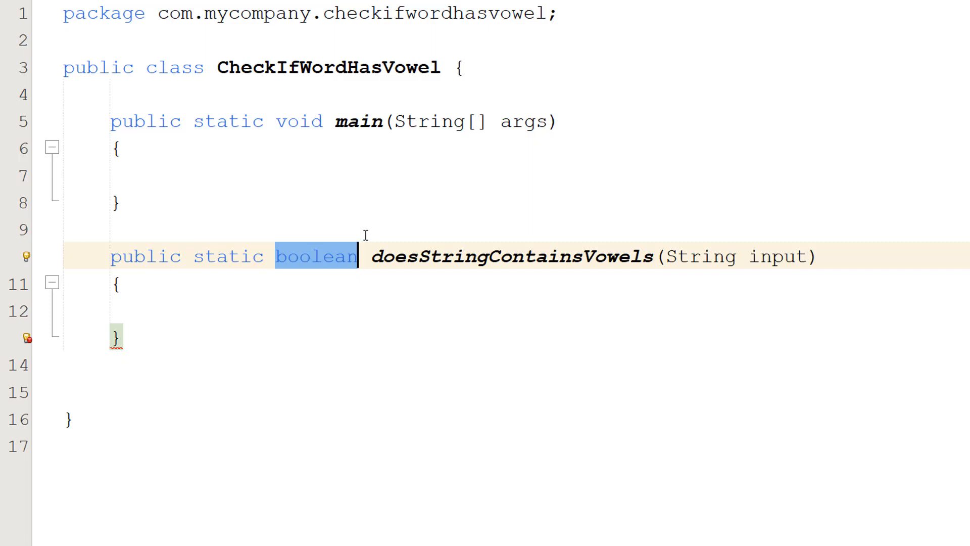
double_click(509, 257)
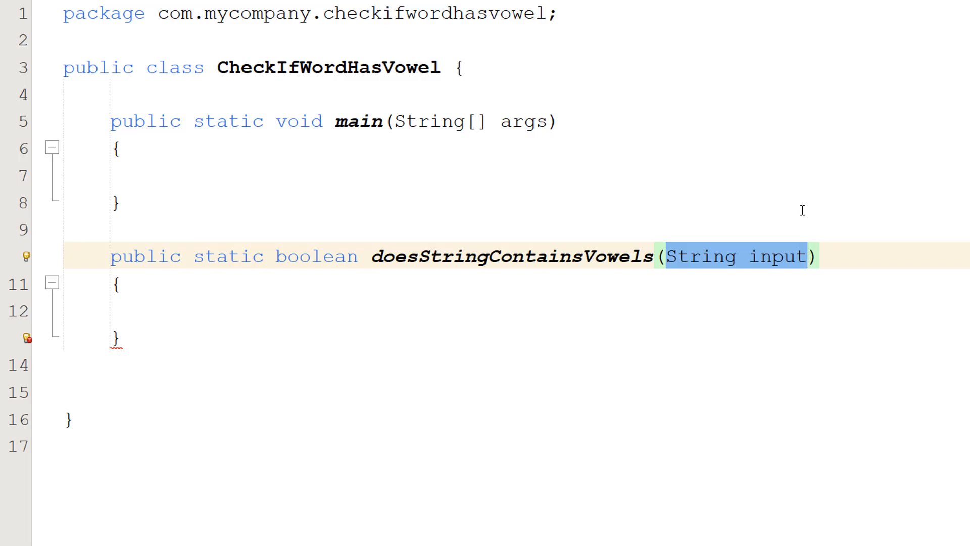
Make the method return input.toLowerCase().matches(".*[aeiou].*")
type("return input.toLowerCase().matches(\".*[aeiou].*\");")
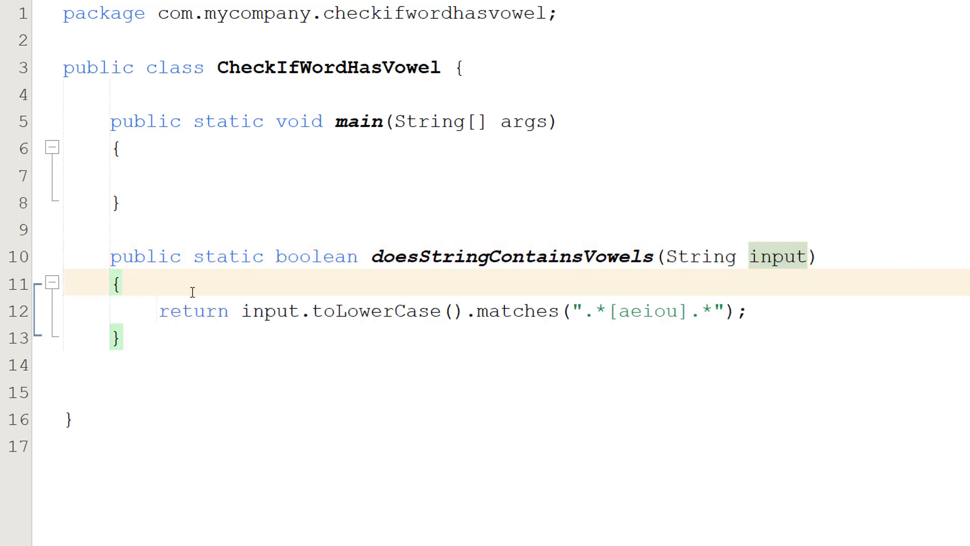
double_click(193, 311)
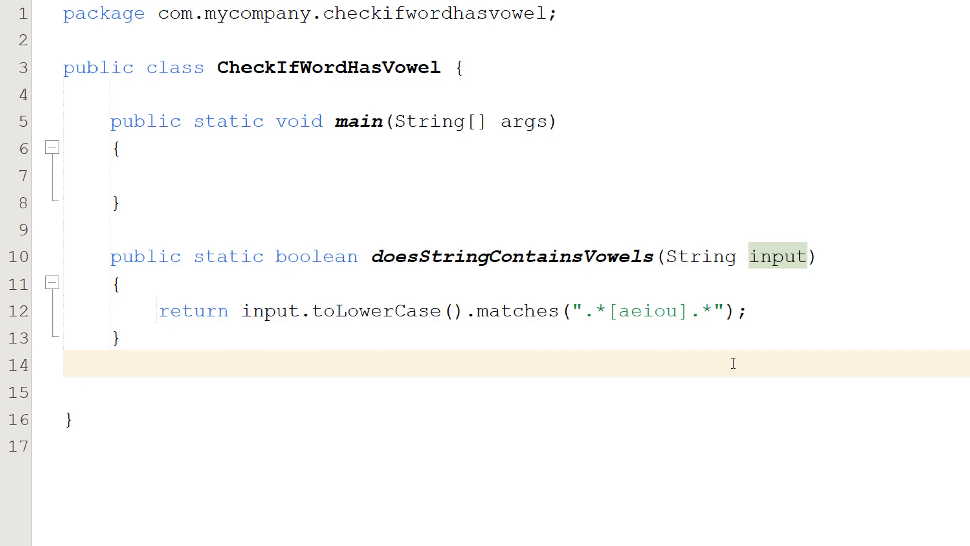
left_click(243, 311)
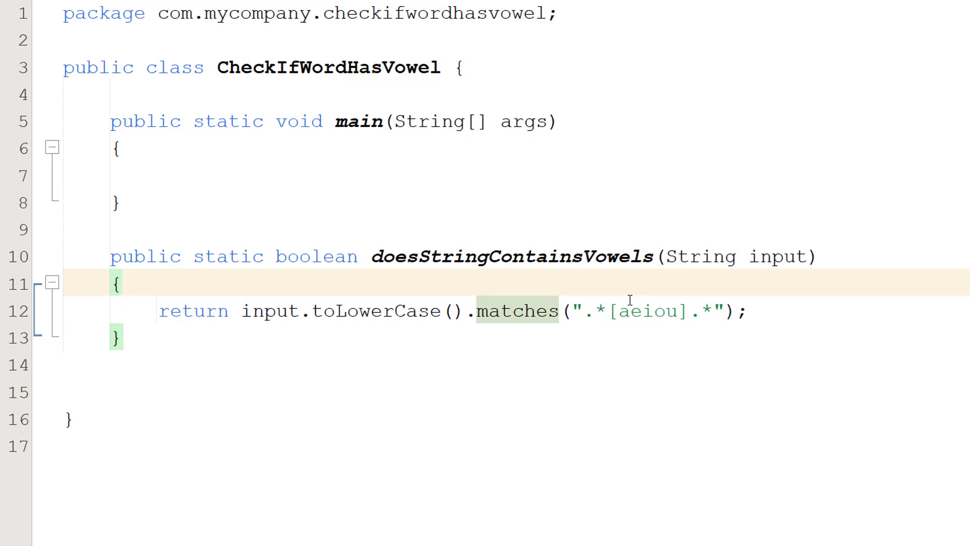
double_click(513, 310)
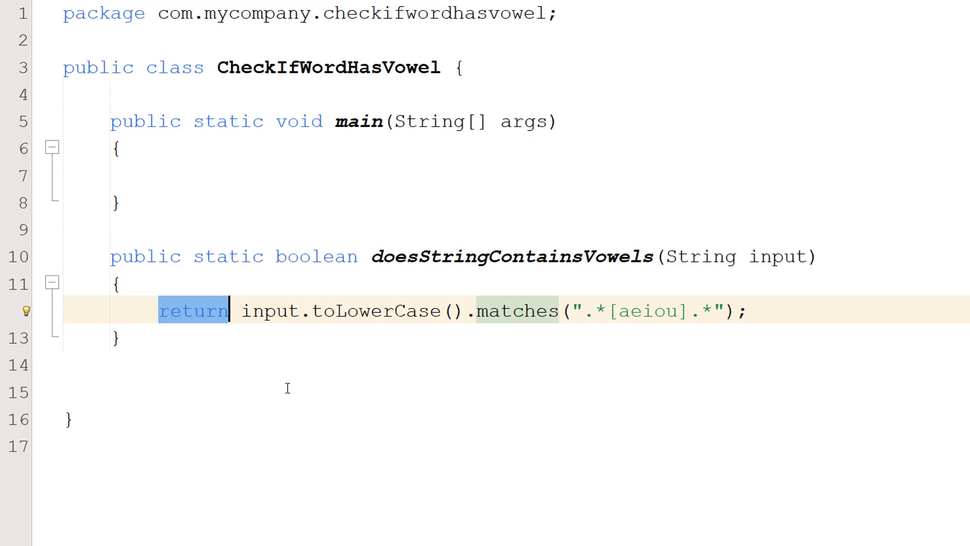
Print doesStringContainsVowels("Hello") from main with System.out.println
type("System.out.println(doesStringContainsVowels(\"Hello\"));")
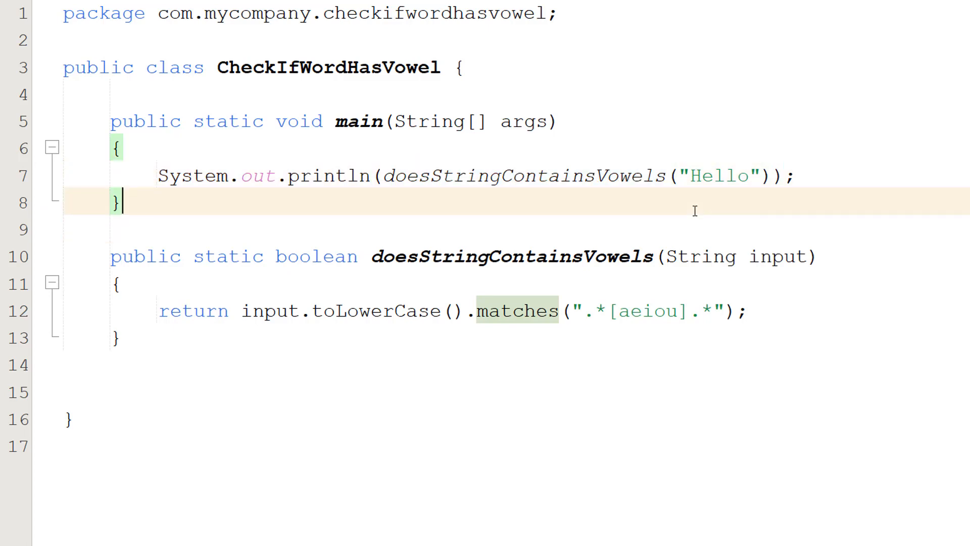
left_click(390, 176)
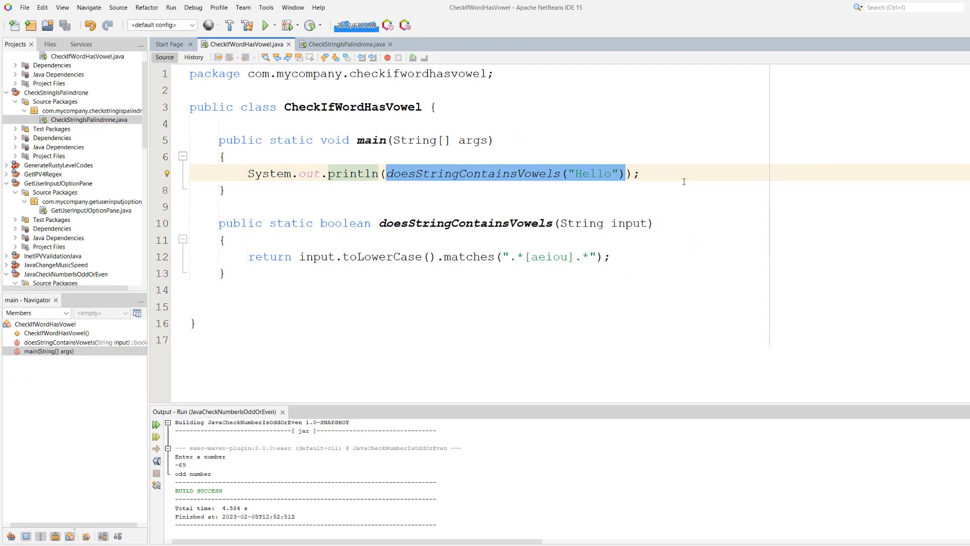
Run the project to test Hello, which prints true
left_click(264, 25)
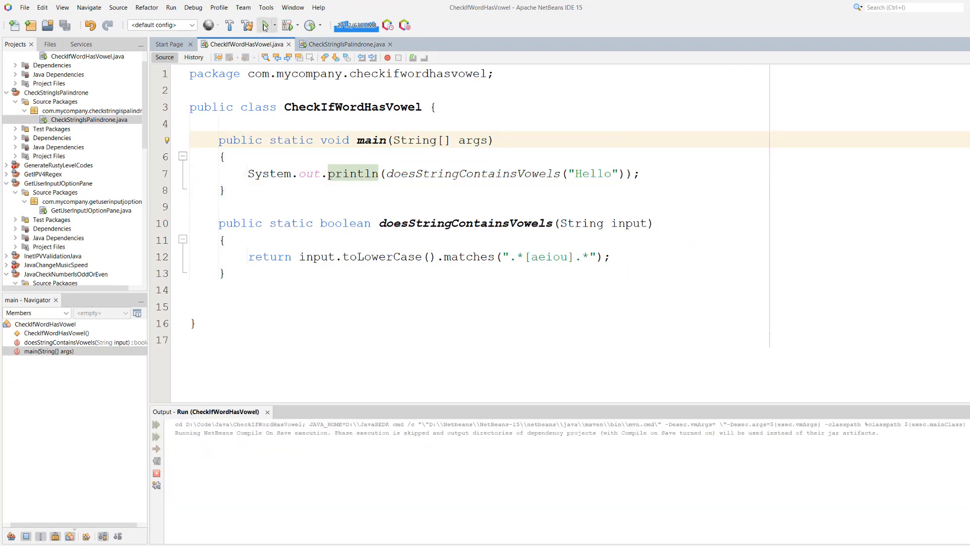
left_click(265, 26)
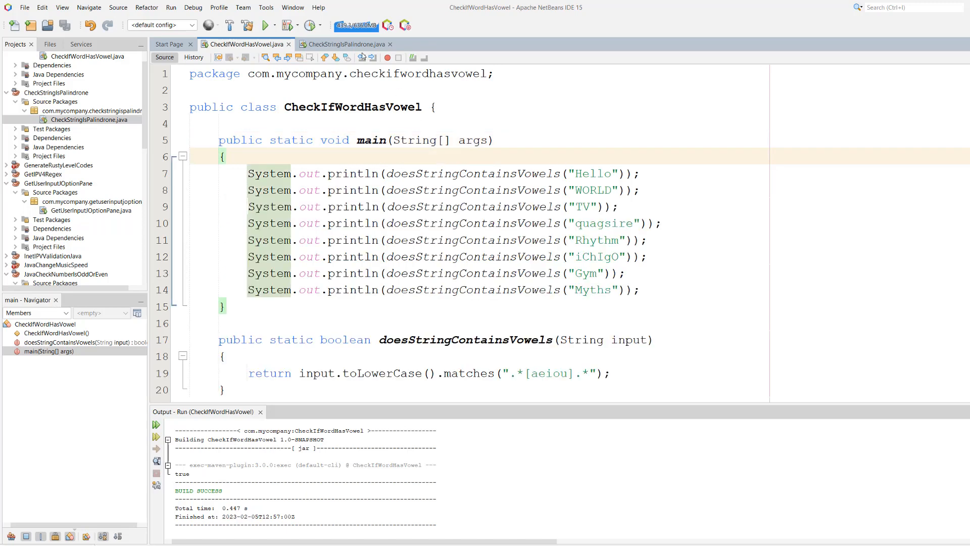
Rerun the project to print vowel results for all eight test words
left_click(264, 25)
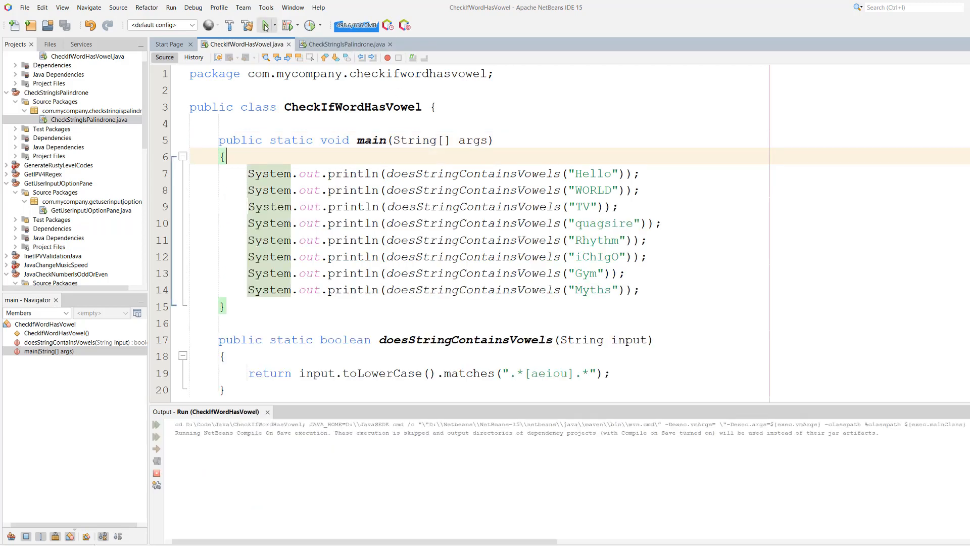
left_click(265, 26)
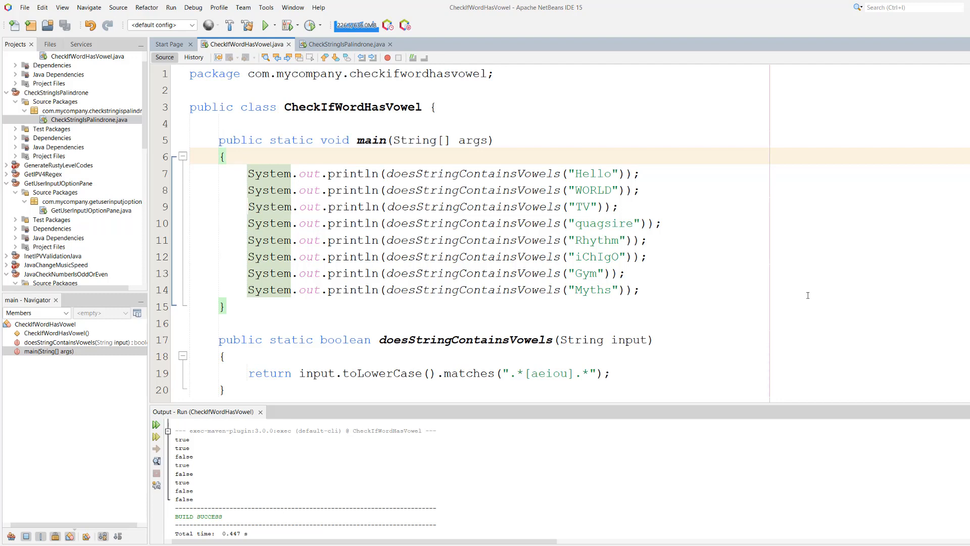
mouse_move(534, 323)
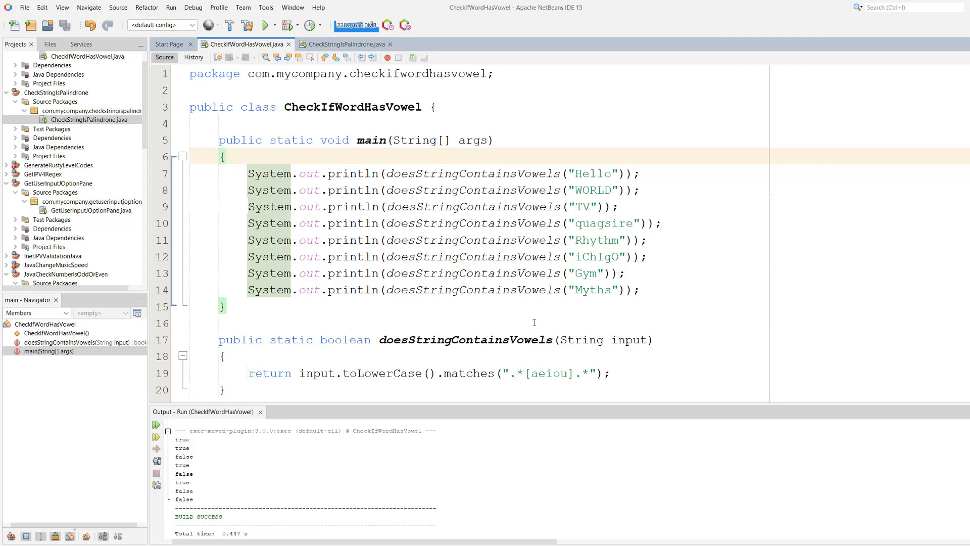